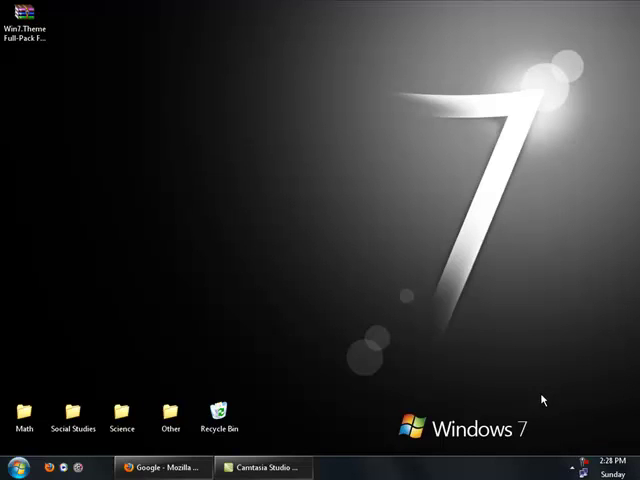
mouse_move(412, 368)
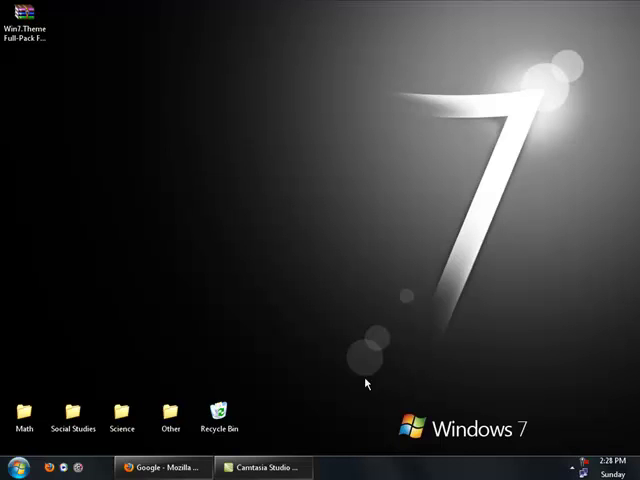
mouse_move(326, 316)
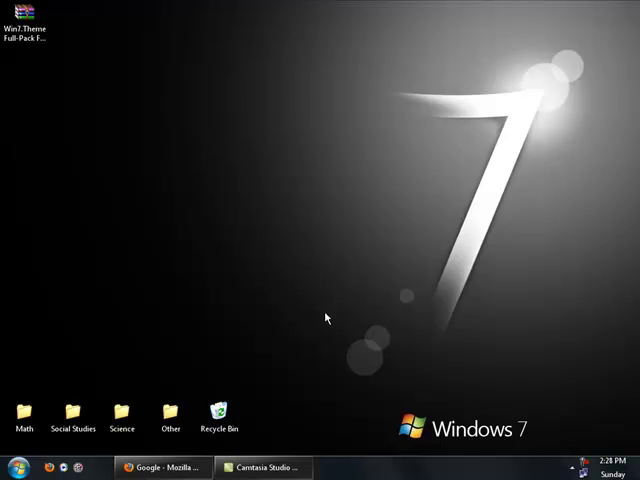
mouse_move(366, 454)
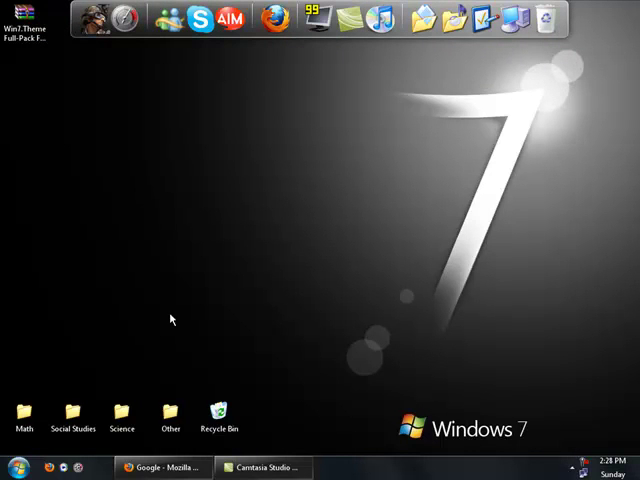
mouse_move(162, 468)
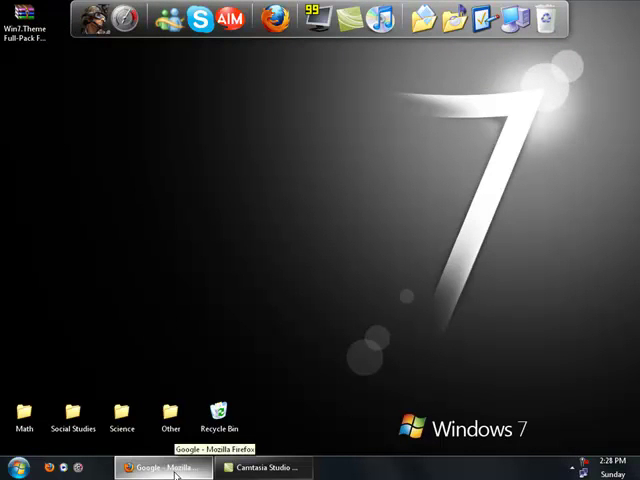
- Restore Firefox and save the Win7 Theme Full-Pack For XP.rar archive from MediaFire
left_click(160, 468)
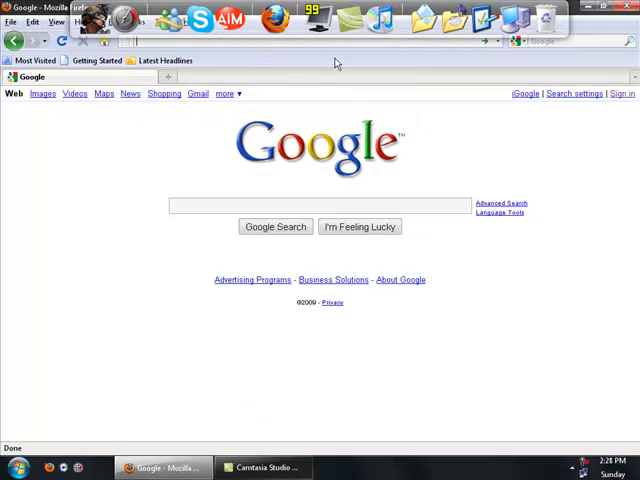
right_click(318, 18)
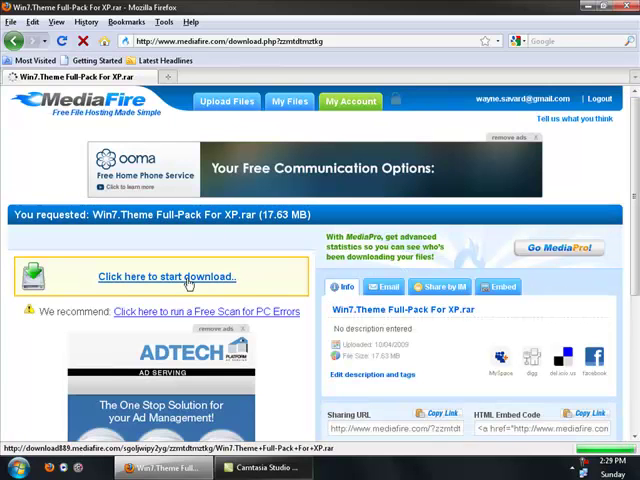
left_click(164, 276)
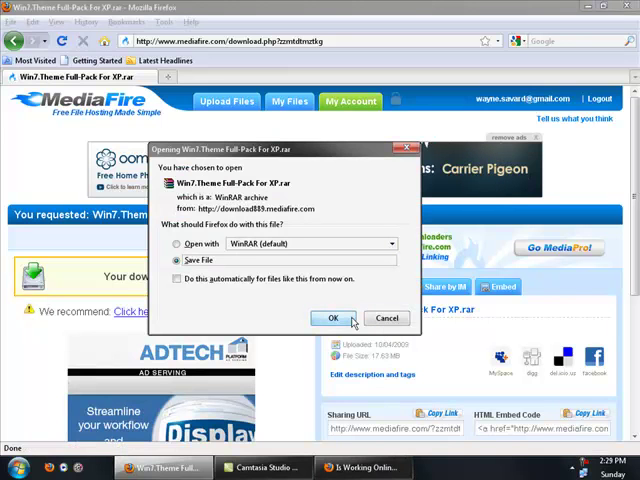
left_click(332, 318)
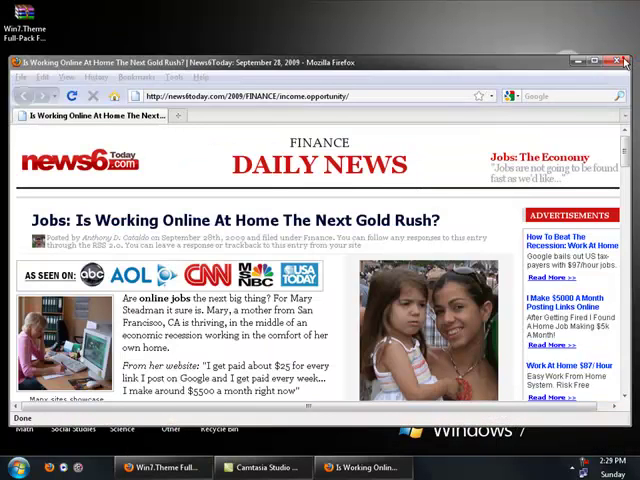
- Minimize Firefox and drag the downloaded Win7 Theme rar icon to the desktop centre
left_click(628, 60)
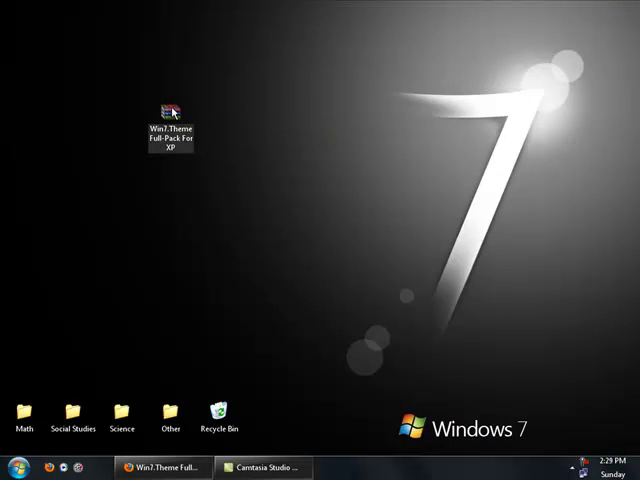
left_click_drag(168, 112, 272, 180)
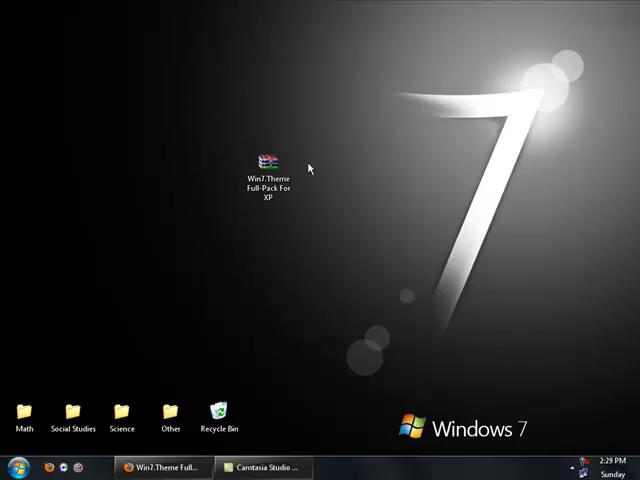
left_click(268, 158)
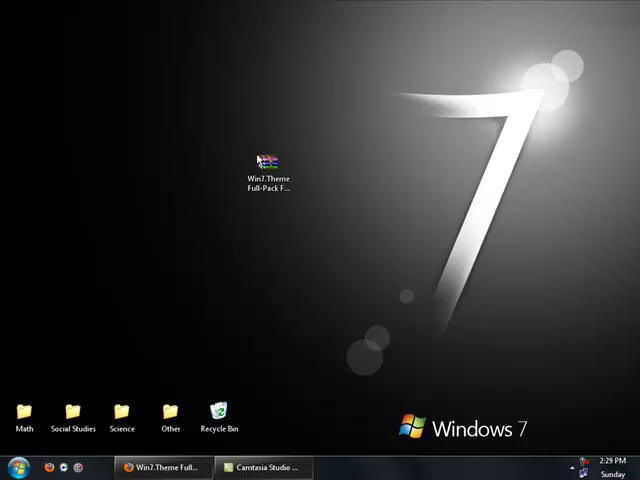
right_click(268, 160)
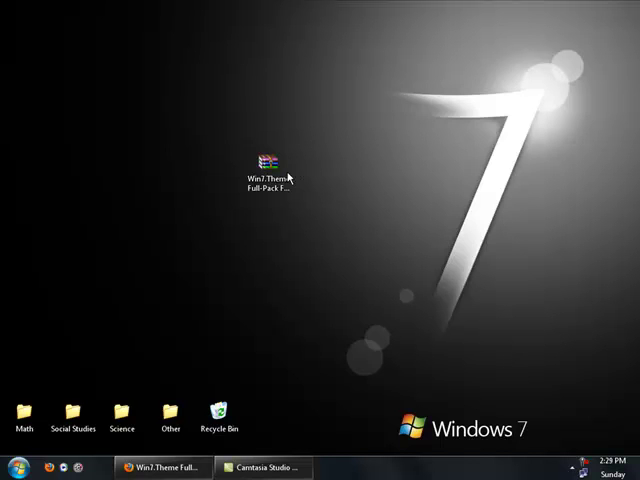
- Extract the theme archive with Desktop chosen as the WinRAR extraction path
double_click(268, 160)
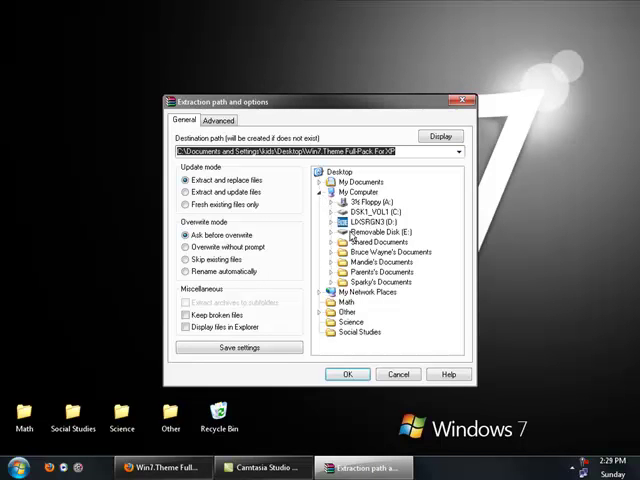
left_click(340, 172)
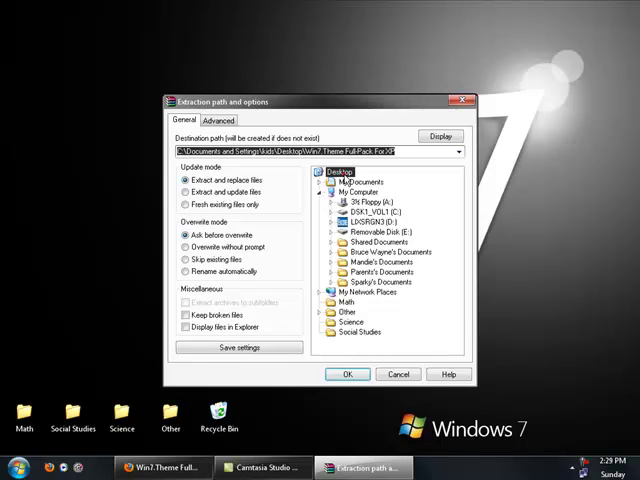
left_click(348, 374)
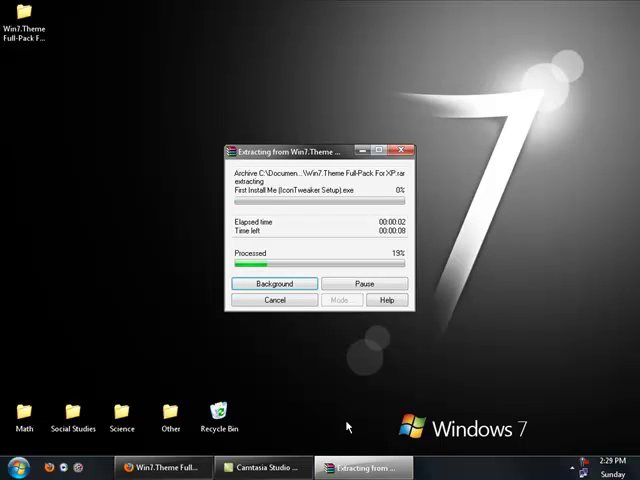
mouse_move(268, 258)
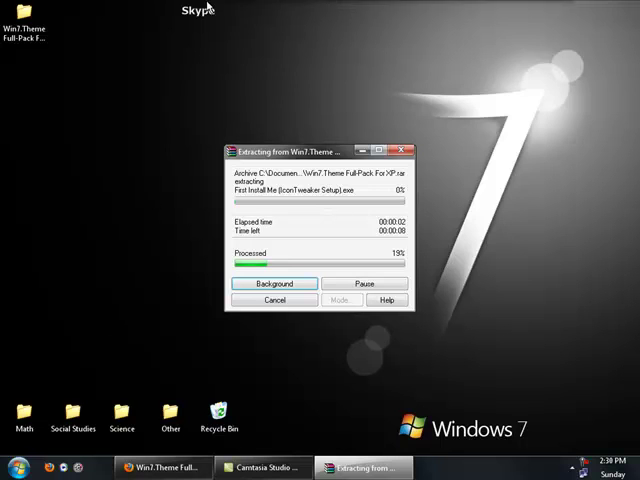
mouse_move(116, 280)
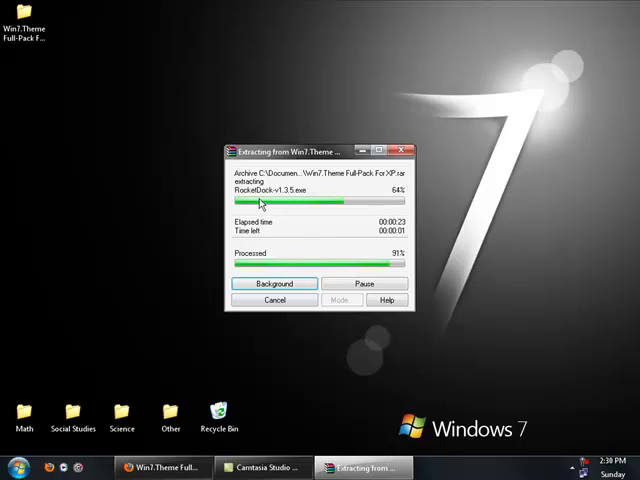
mouse_move(276, 240)
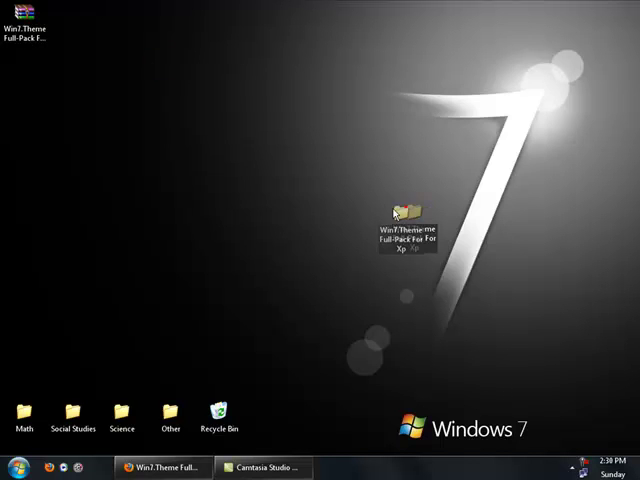
- Browse the extracted Win7 Theme Full-Pack folder into its Theme subfolder, then return to the desktop
double_click(404, 210)
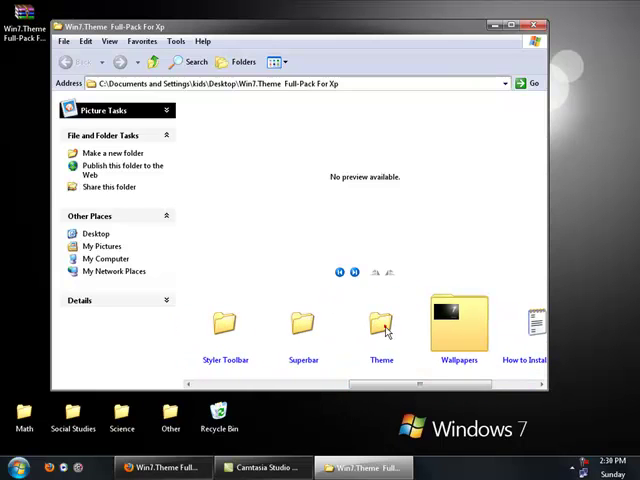
double_click(380, 324)
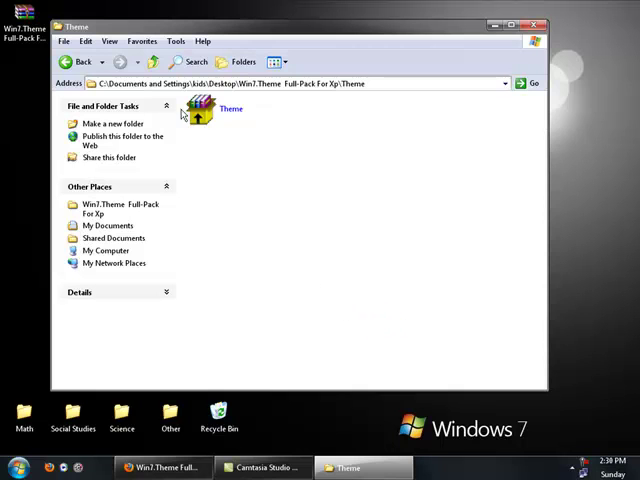
right_click(202, 108)
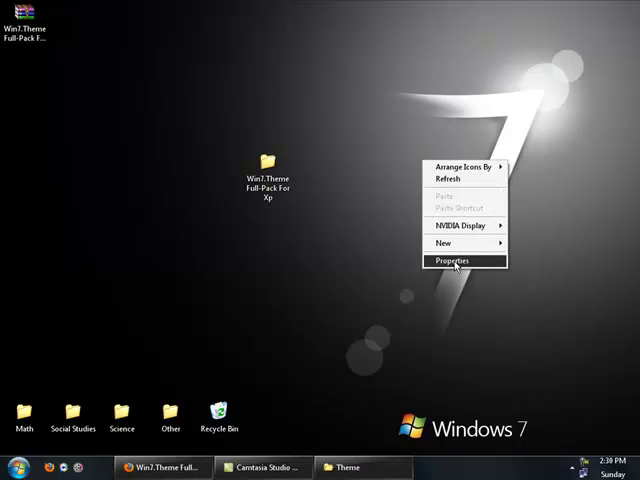
- Apply the Seven09 Black theme from the Display Properties Themes list and close the dialog
left_click(454, 260)
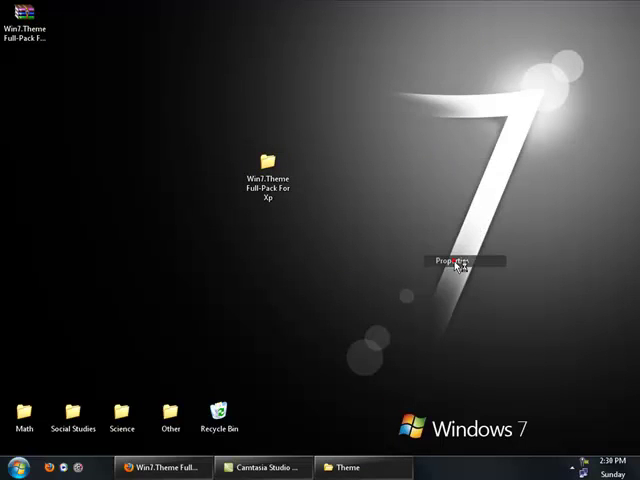
left_click(456, 260)
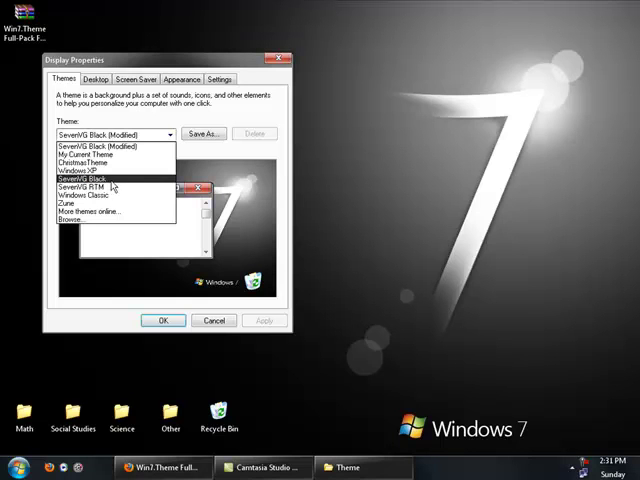
left_click(84, 188)
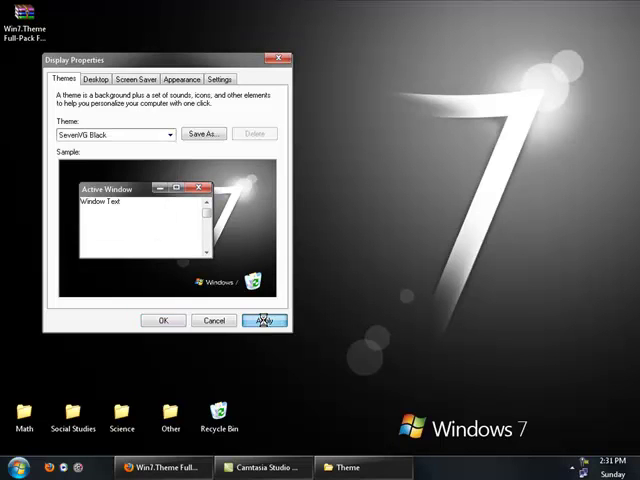
left_click(264, 320)
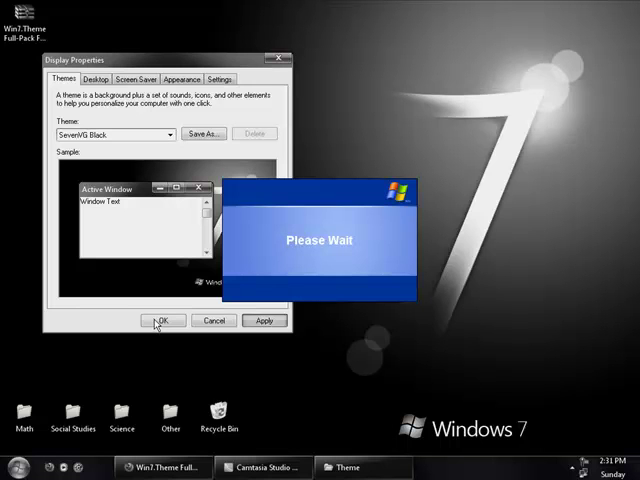
left_click(164, 320)
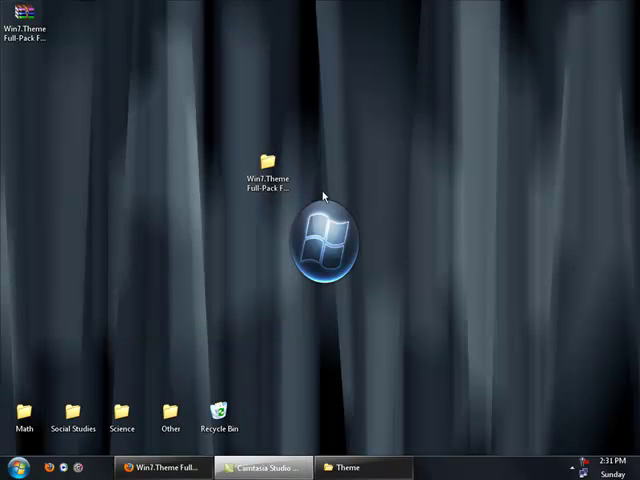
- Browse the theme pack folder's wallpapers and install guide, then reopen Display Properties
double_click(264, 170)
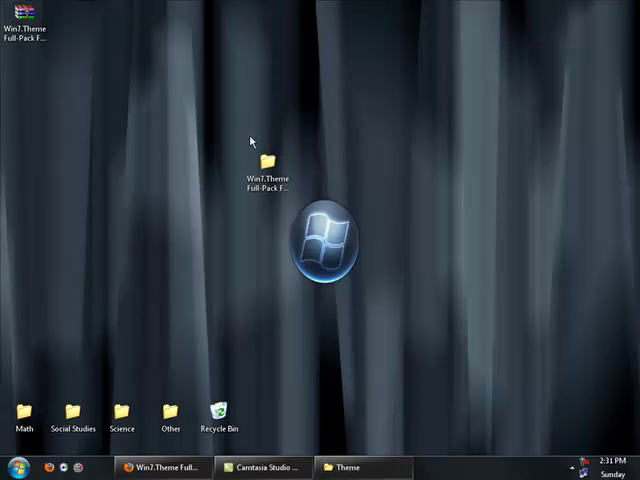
double_click(260, 164)
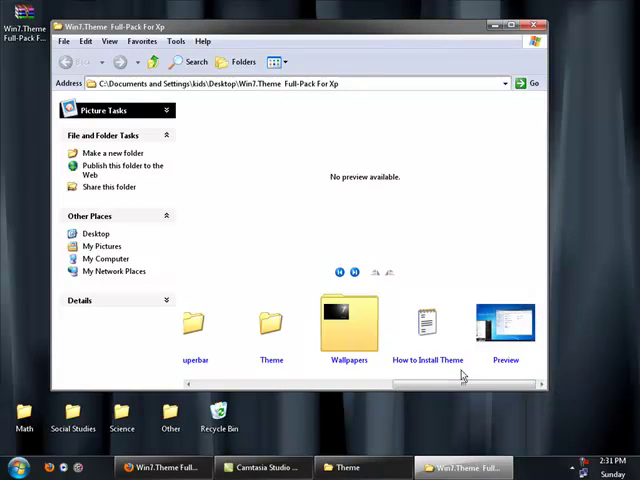
right_click(348, 324)
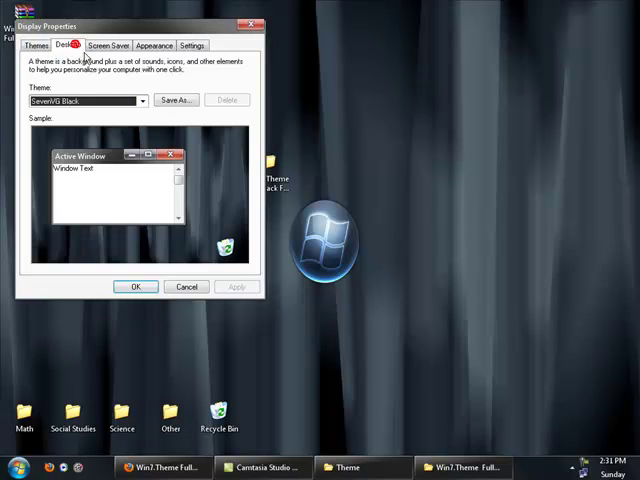
- Set the Windows 7 Black image from the pack's Wallpapers folder as the desktop background
left_click(68, 44)
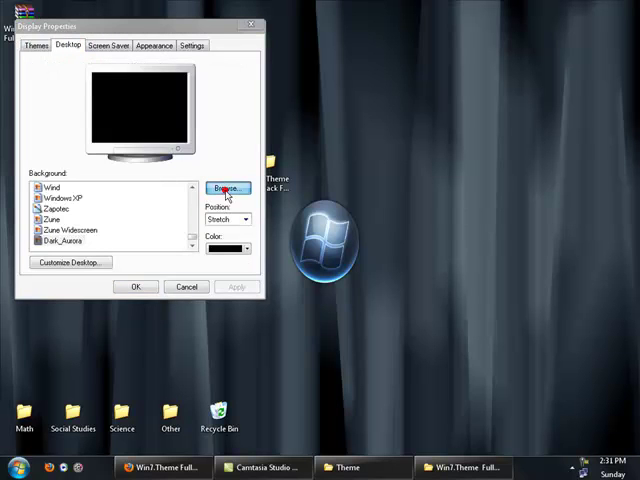
left_click(226, 188)
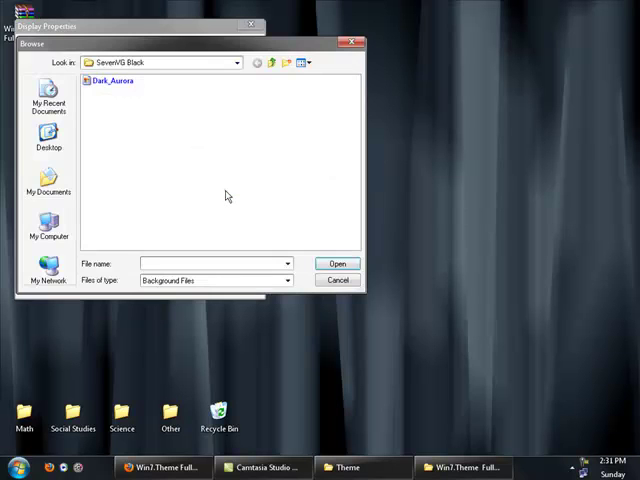
left_click(48, 140)
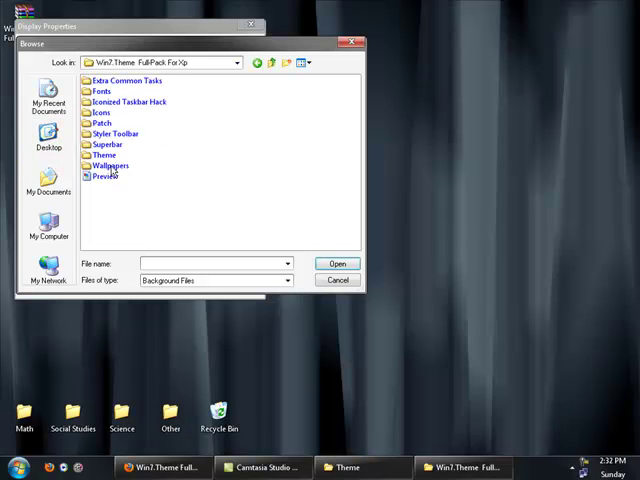
double_click(108, 166)
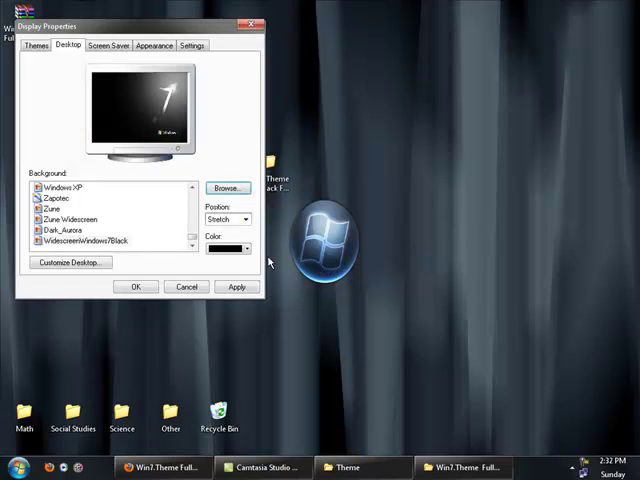
left_click(236, 288)
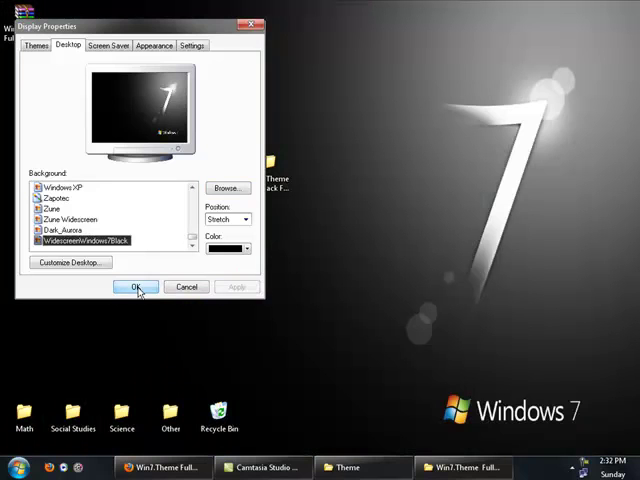
left_click(136, 288)
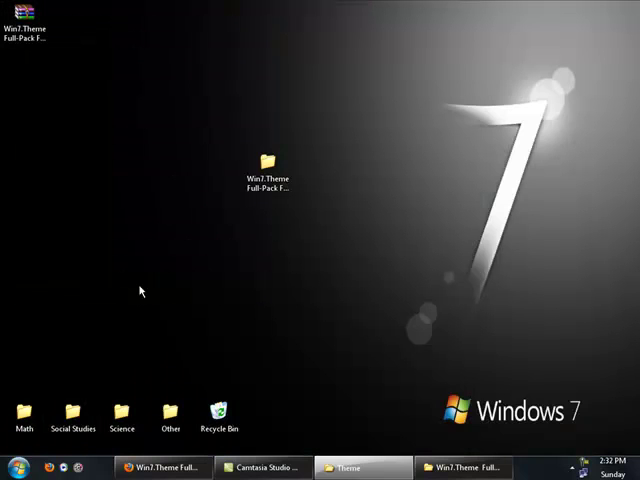
mouse_move(322, 208)
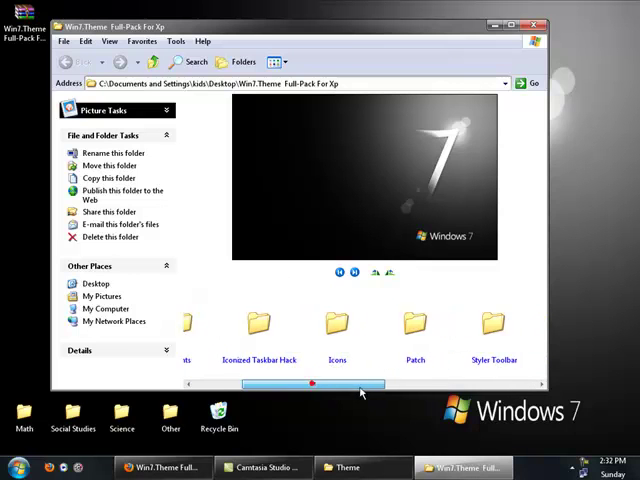
left_click_drag(312, 384, 348, 384)
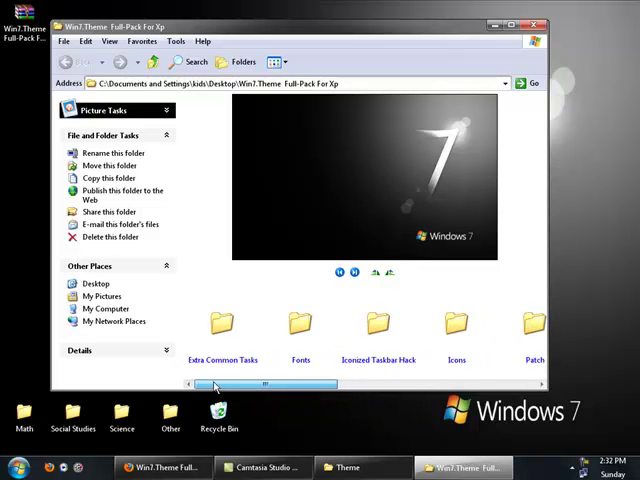
left_click_drag(212, 386, 312, 386)
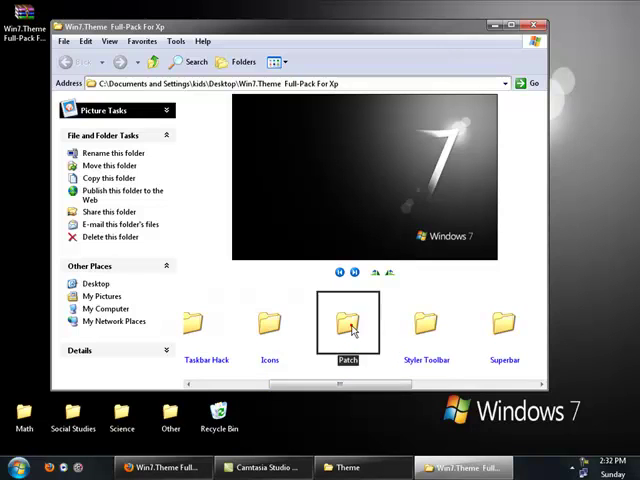
double_click(348, 324)
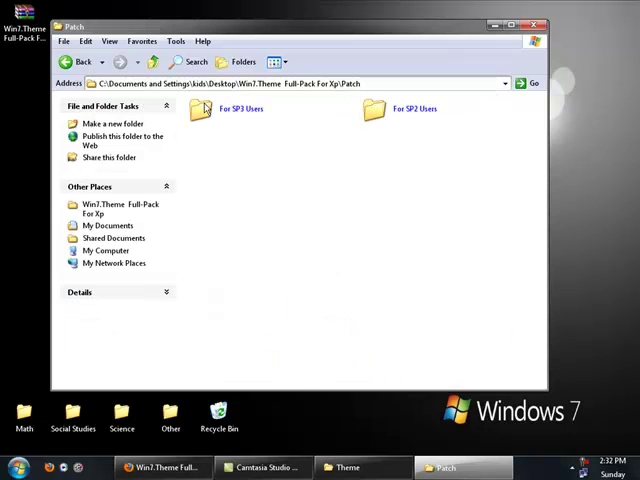
double_click(216, 108)
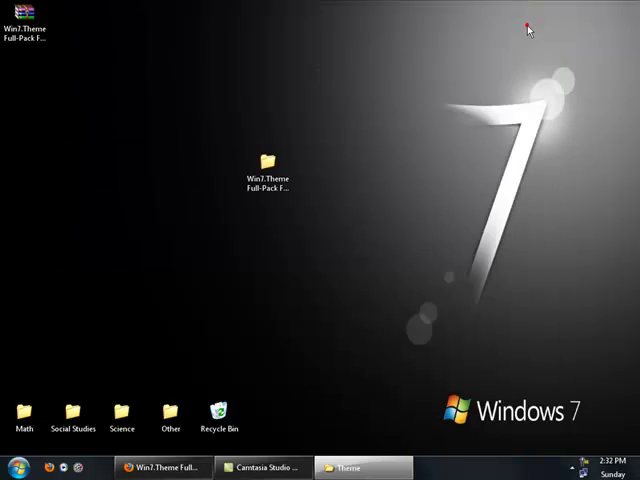
mouse_move(424, 348)
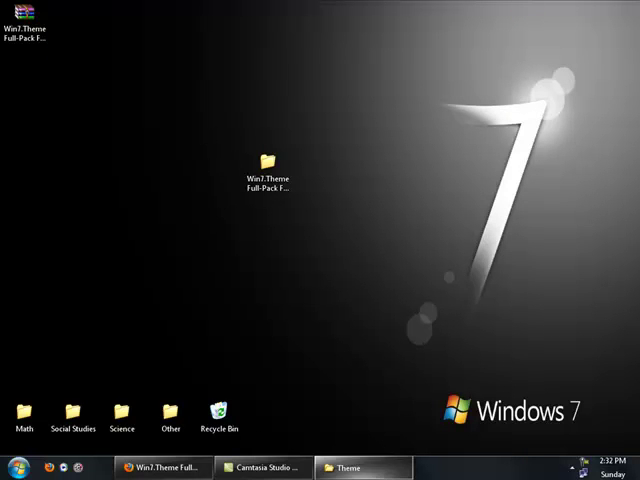
- Browse the Theme and Wallpapers subfolders, returning to the theme pack's main folder
double_click(262, 164)
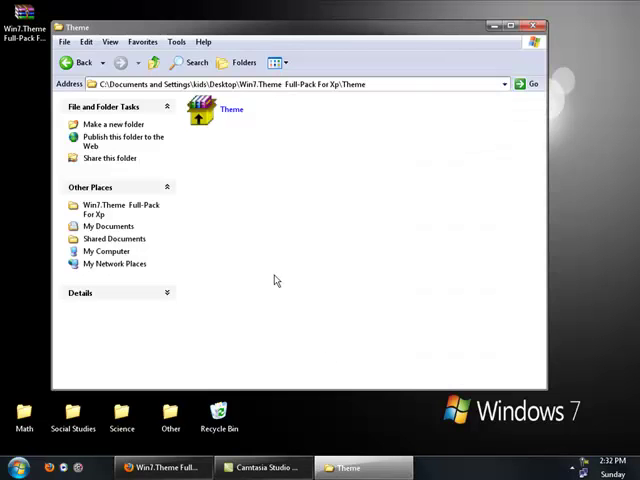
left_click(82, 62)
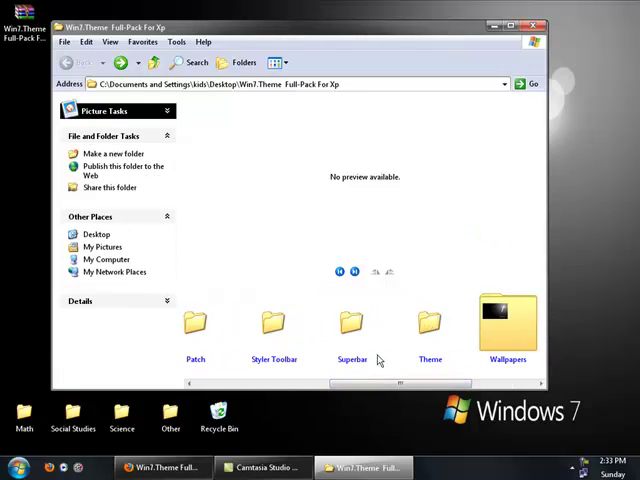
double_click(350, 324)
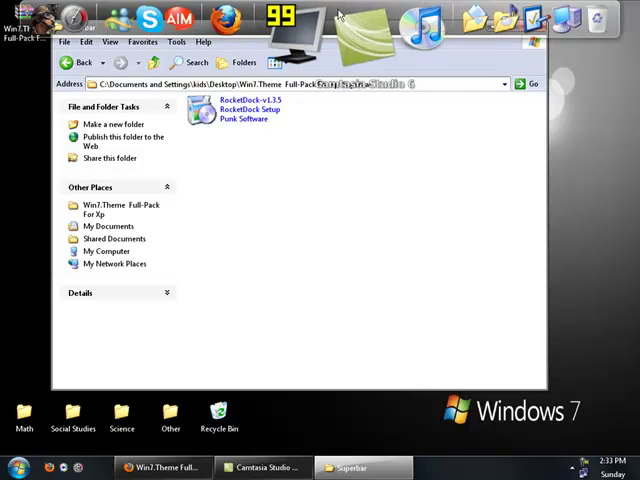
left_click(82, 62)
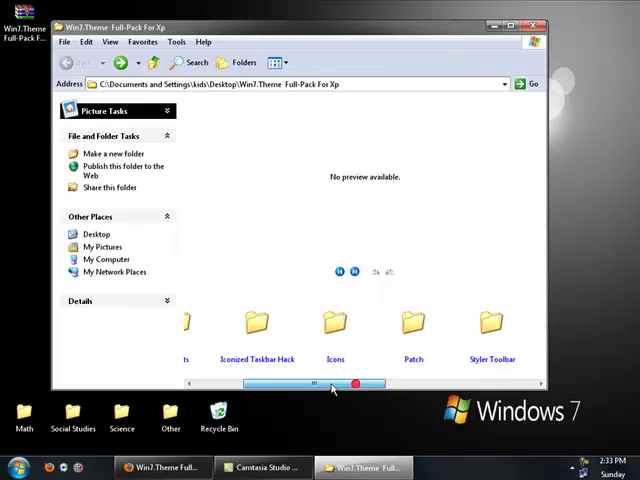
- Look inside the Icons and Iconized Taskbar Hack folders, then close Explorer to the desktop
left_click(348, 322)
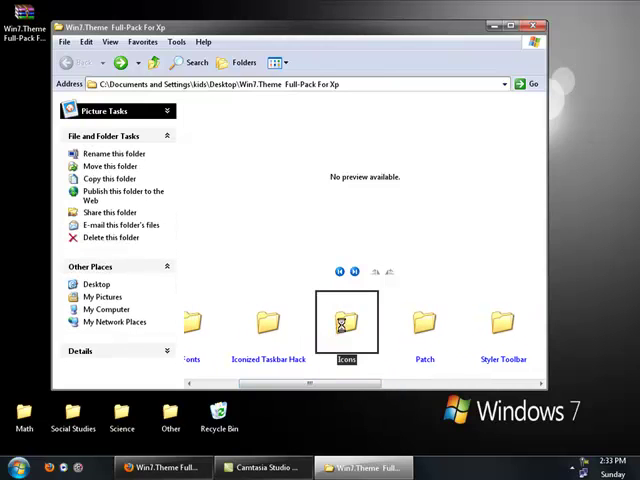
double_click(348, 322)
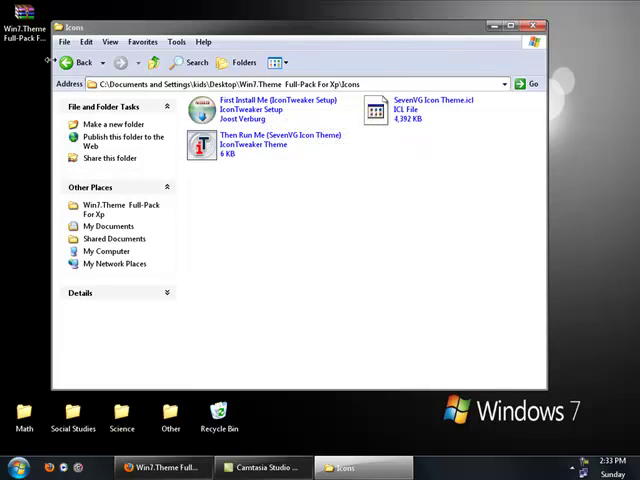
left_click(84, 62)
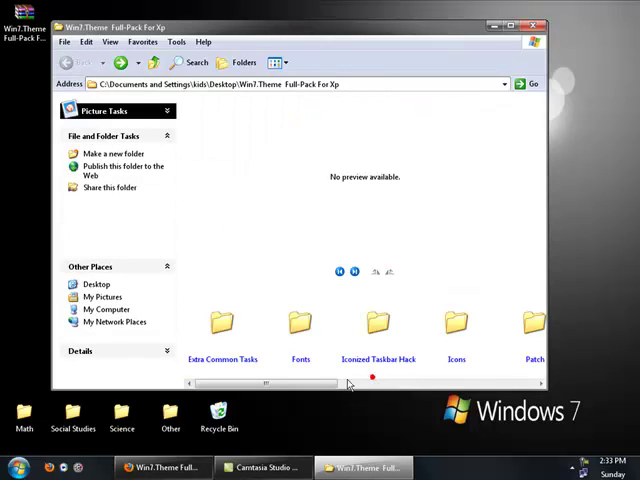
double_click(378, 324)
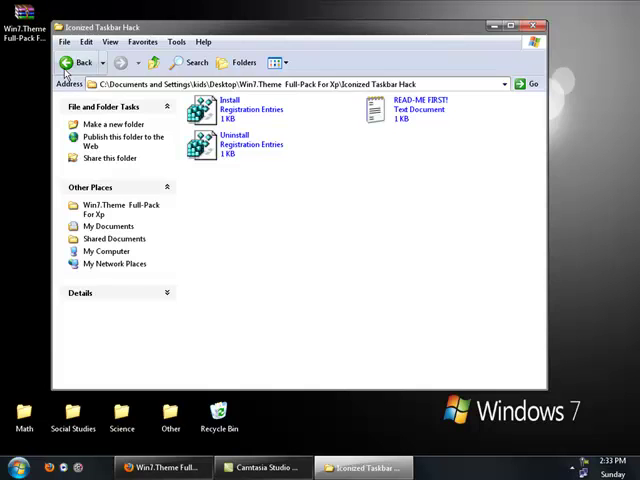
left_click(84, 62)
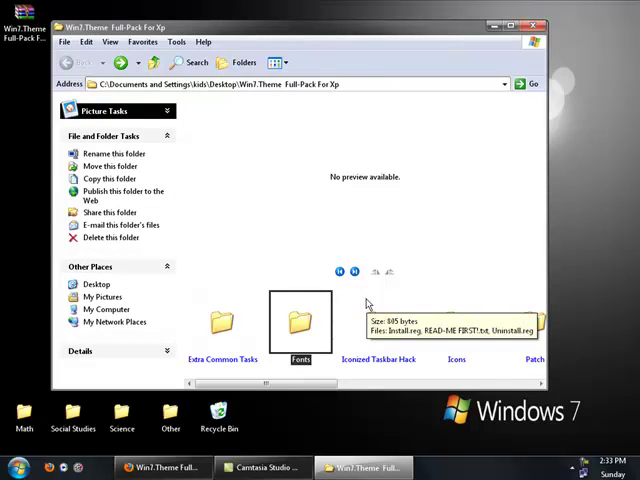
mouse_move(348, 330)
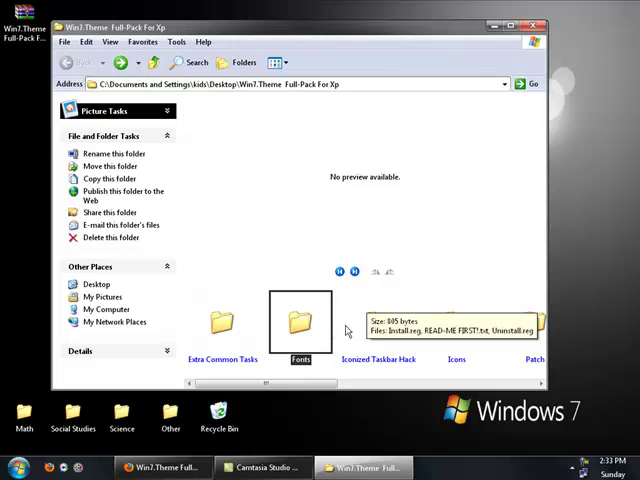
mouse_move(308, 324)
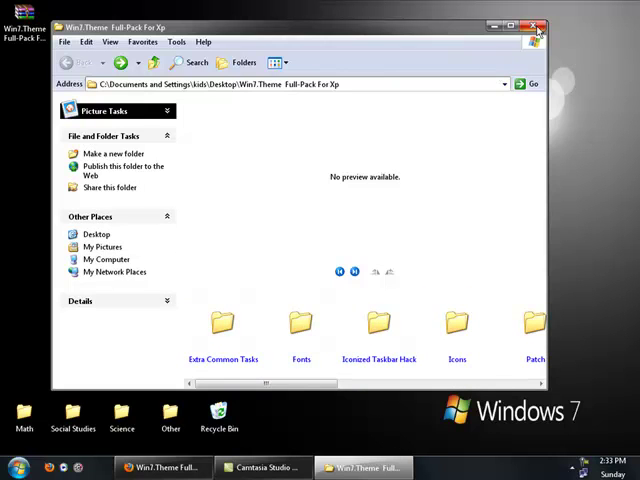
left_click(534, 28)
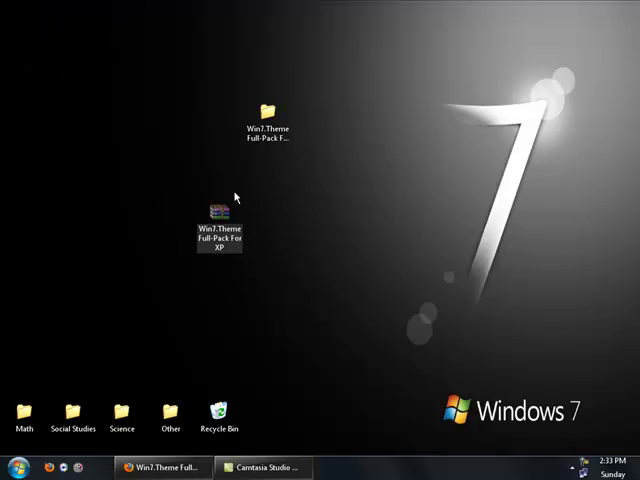
- Search Google for 'free winrar download' and open the CNET Download.com WinRAR result
double_click(218, 220)
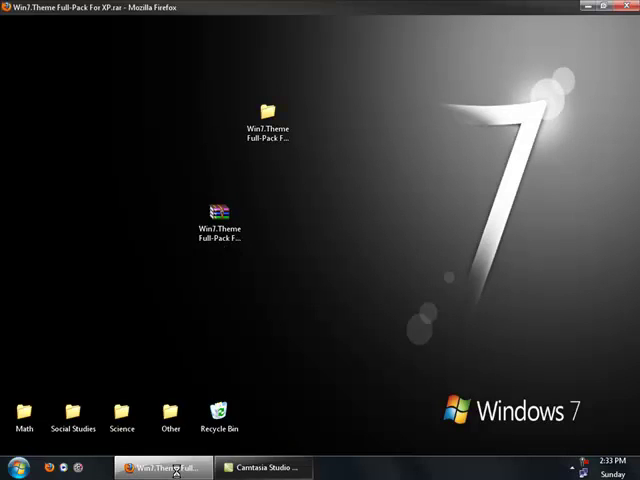
left_click(164, 468)
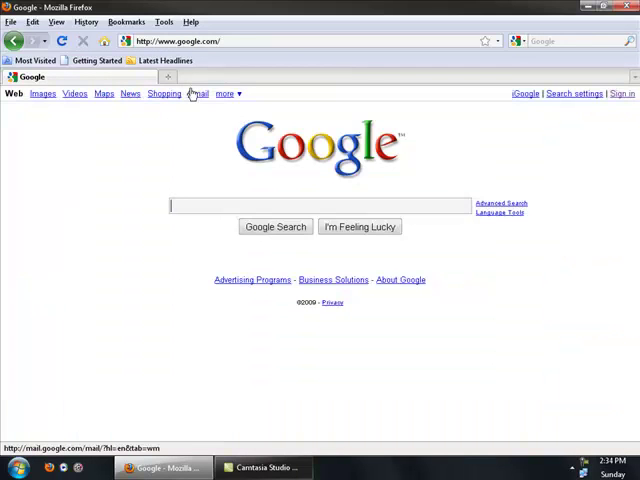
type("free winrar")
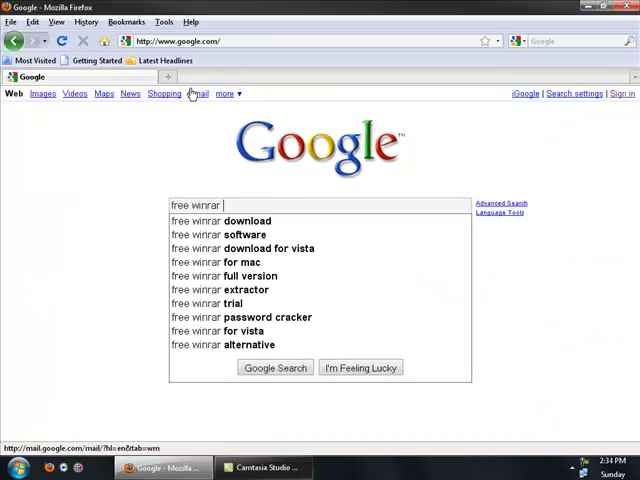
type("download")
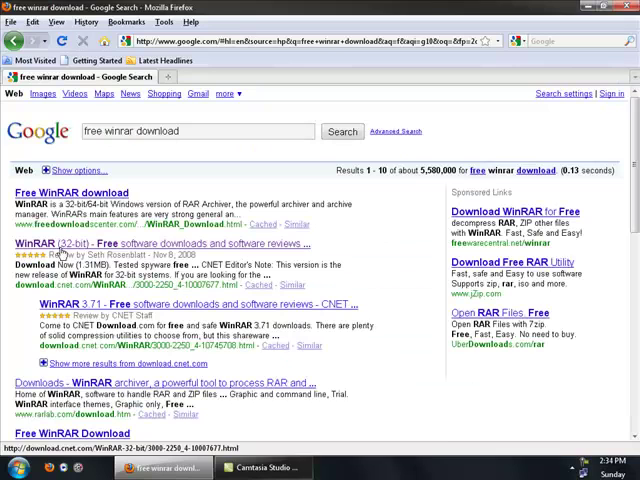
left_click(60, 244)
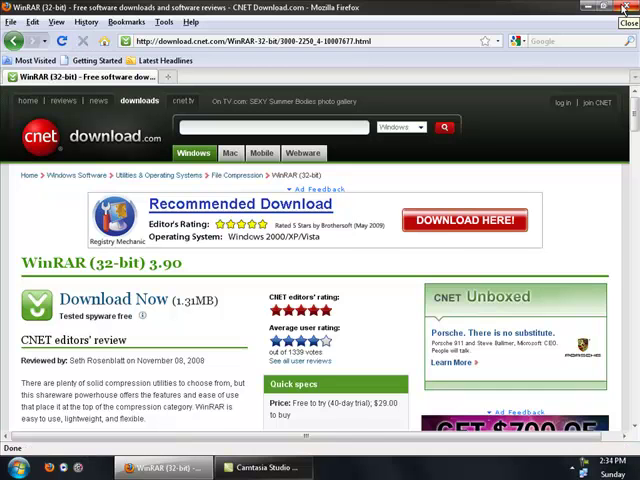
- Return from CNET's WinRAR page to the Firefox Start page
left_click(626, 8)
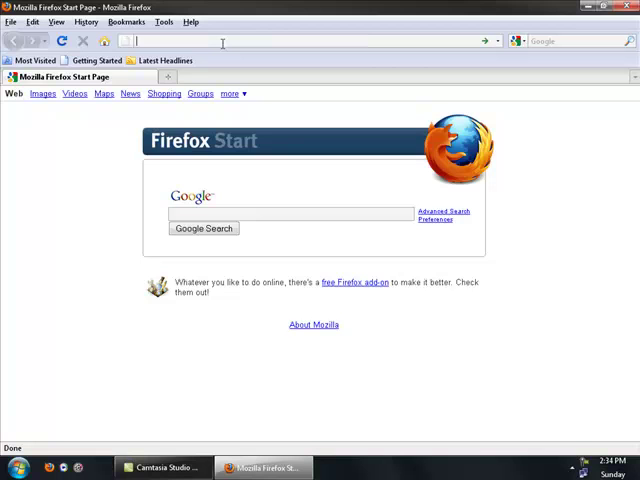
type("www.c")
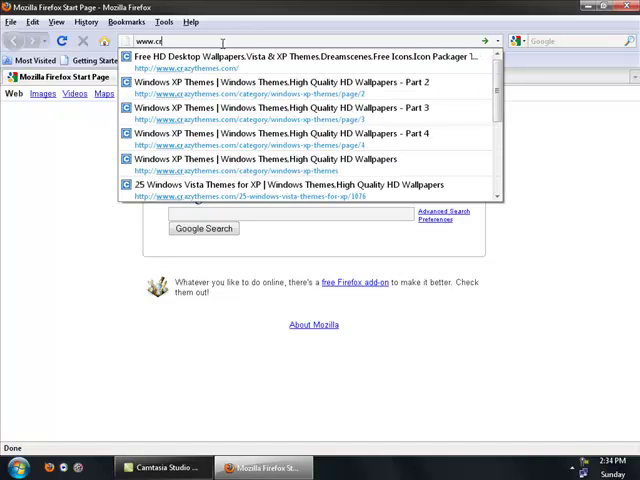
type("razythemes.com/")
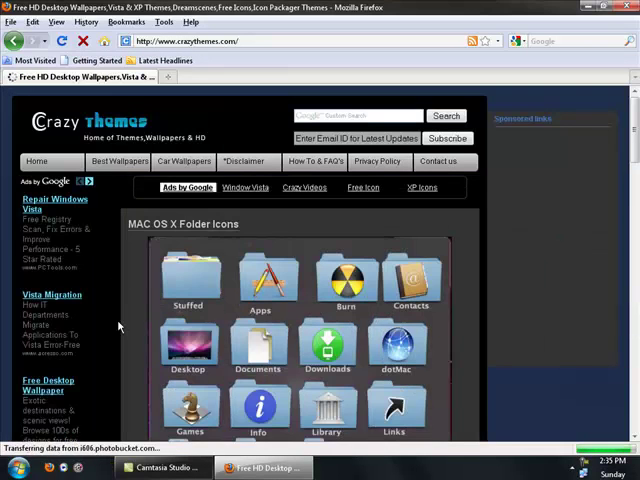
scroll("down", 3)
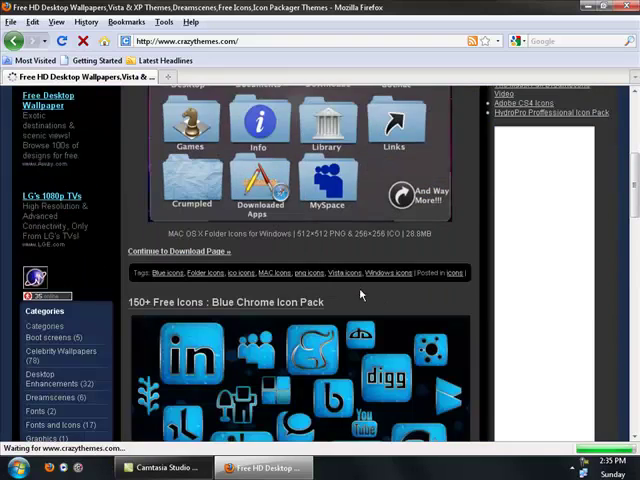
scroll("down", 3)
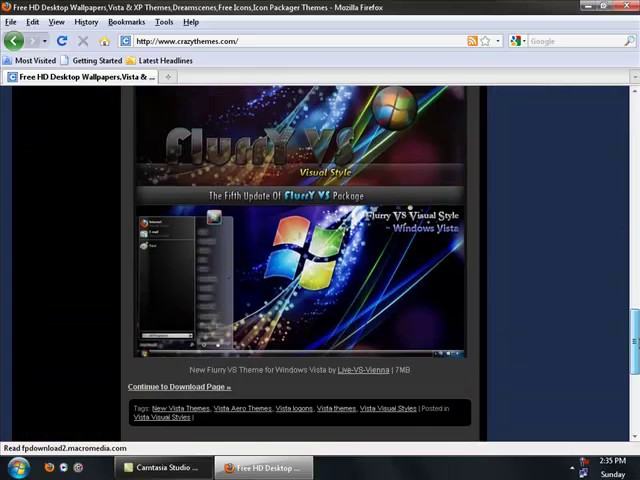
scroll("down", 3)
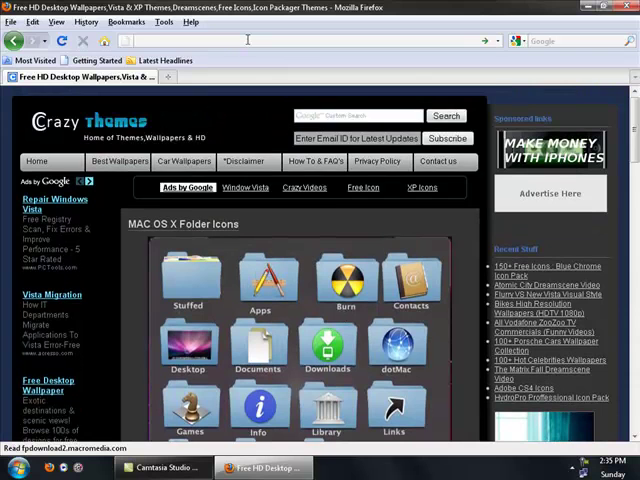
type("www.as")
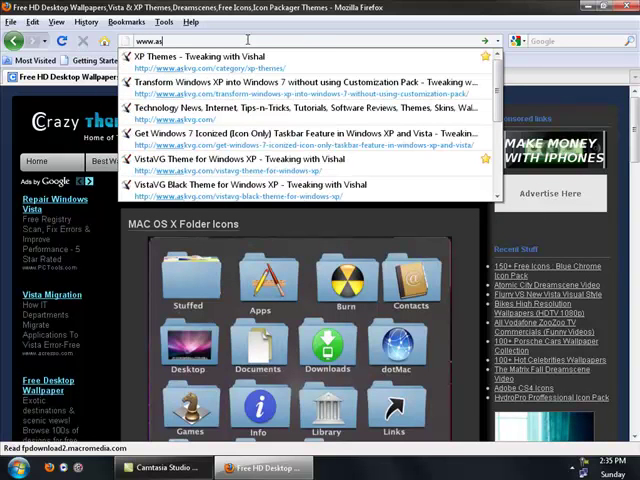